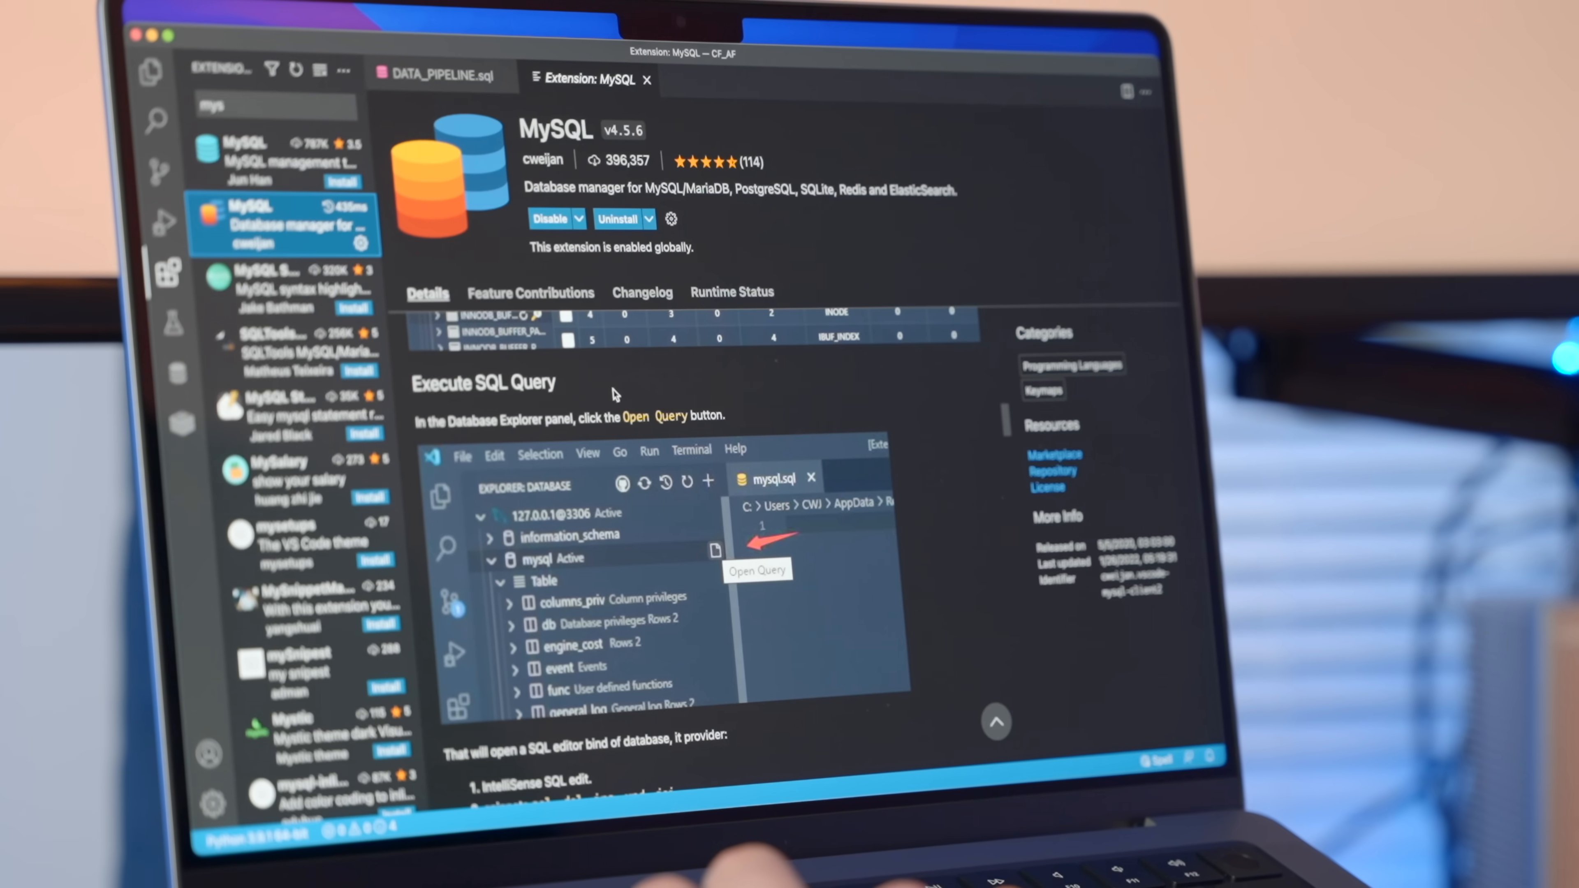
Run the full_region query in sql-template.sql to show its results panel
{"action": "scroll", "scroll_direction": "down", "scroll_amount": 3}
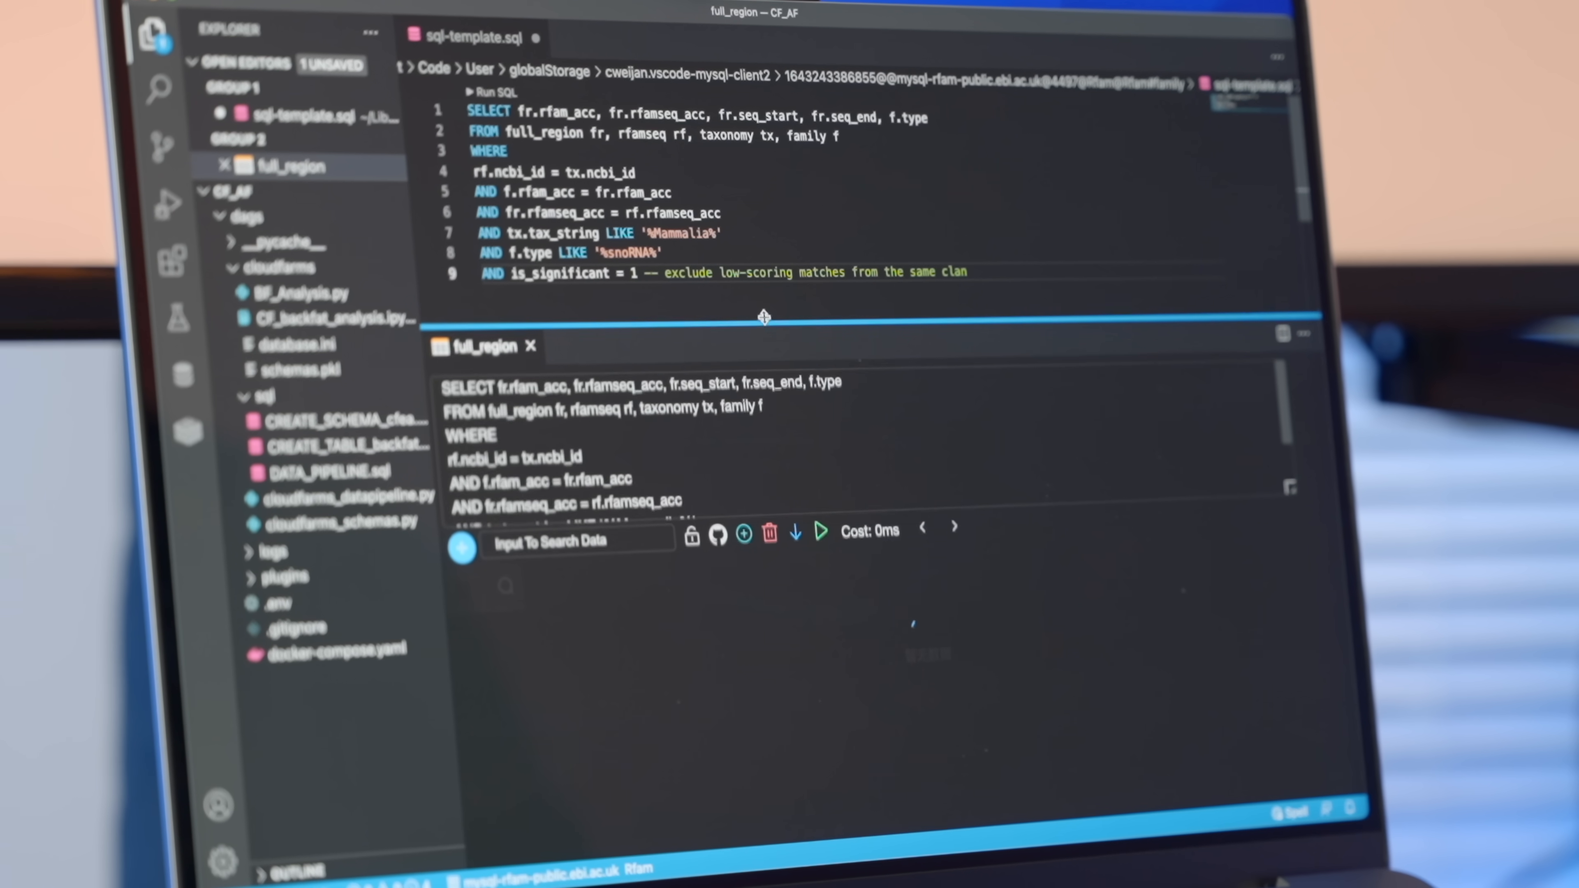
{"action": "left_click", "coordinate": [821, 531]}
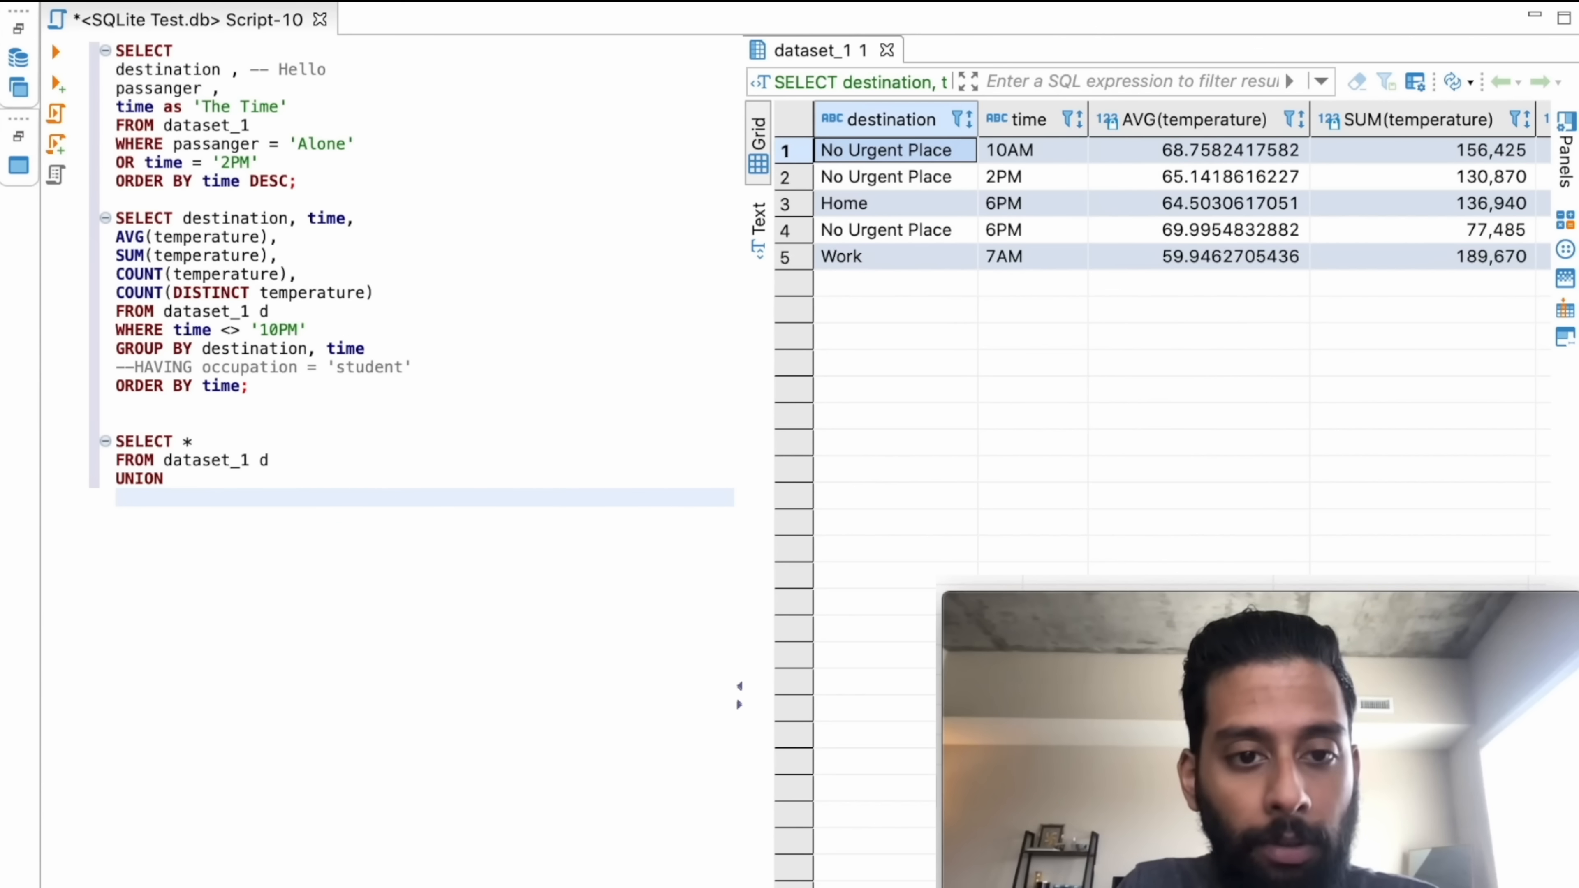
{"action": "type", "text": "SELEC&"}
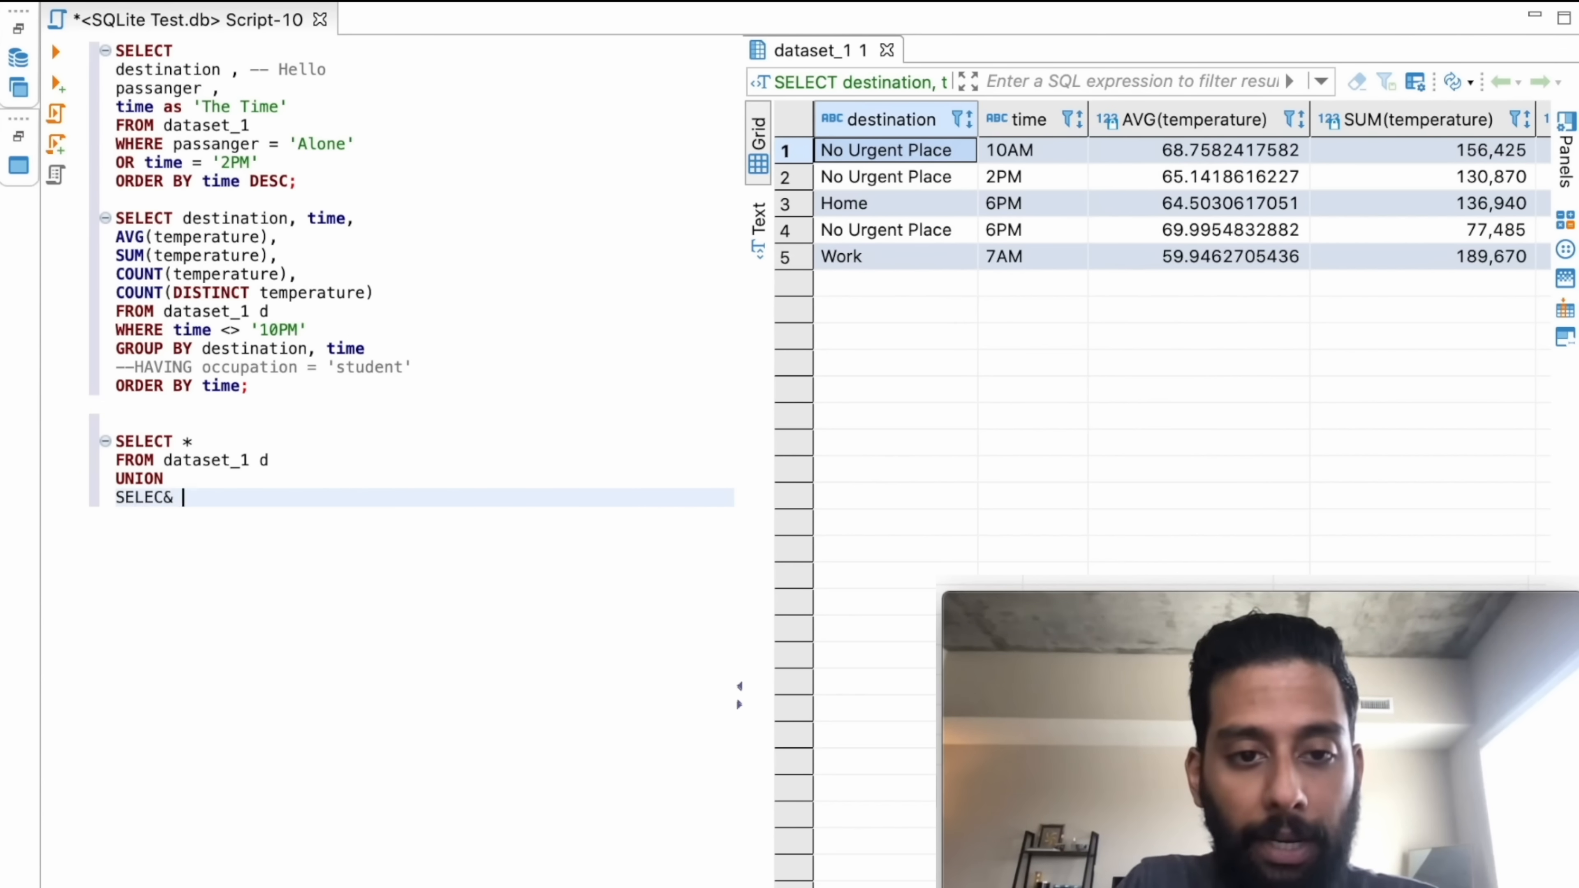
{"action": "key", "text": "backspace"}
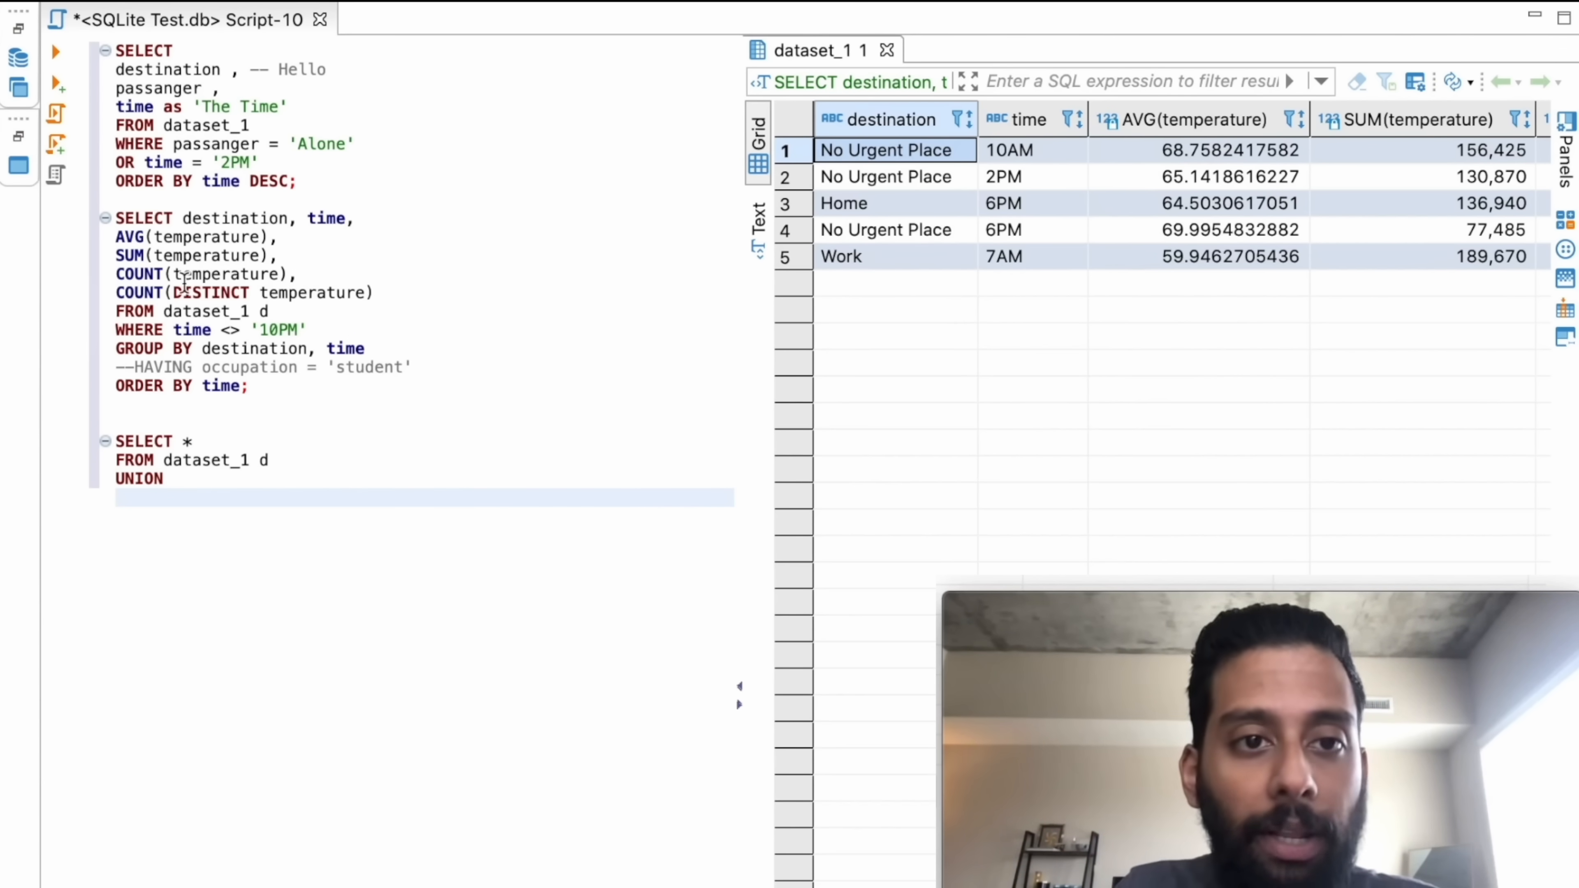
{"action": "left_click", "coordinate": [18, 58]}
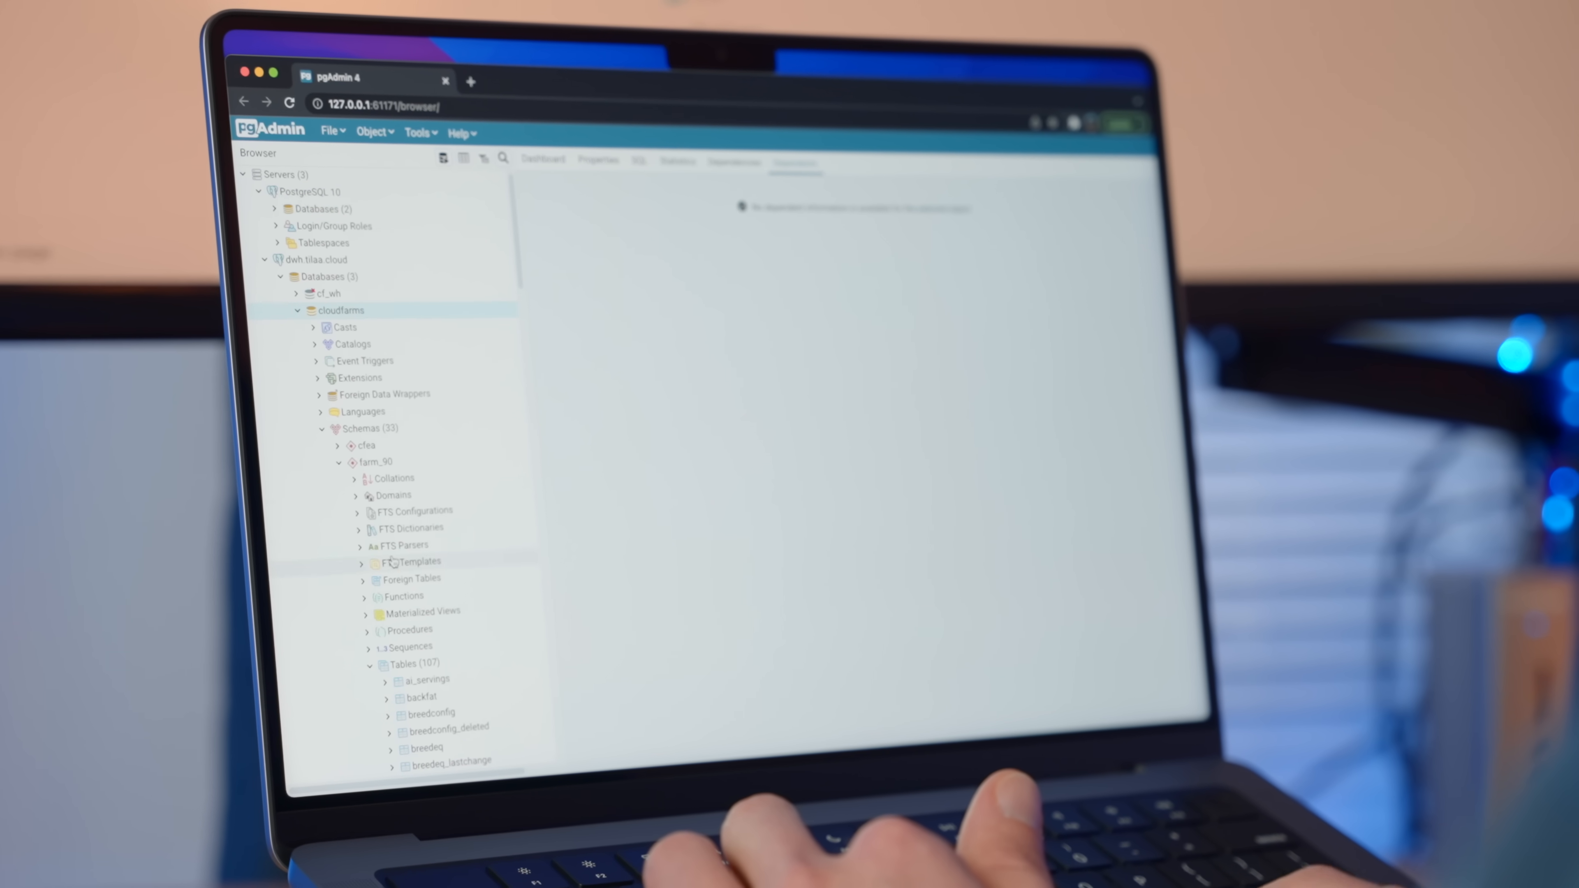
Scroll through the 107 tables listed under the farm_90 schema of cloudfarms
{"action": "scroll", "scroll_direction": "down", "scroll_amount": 3}
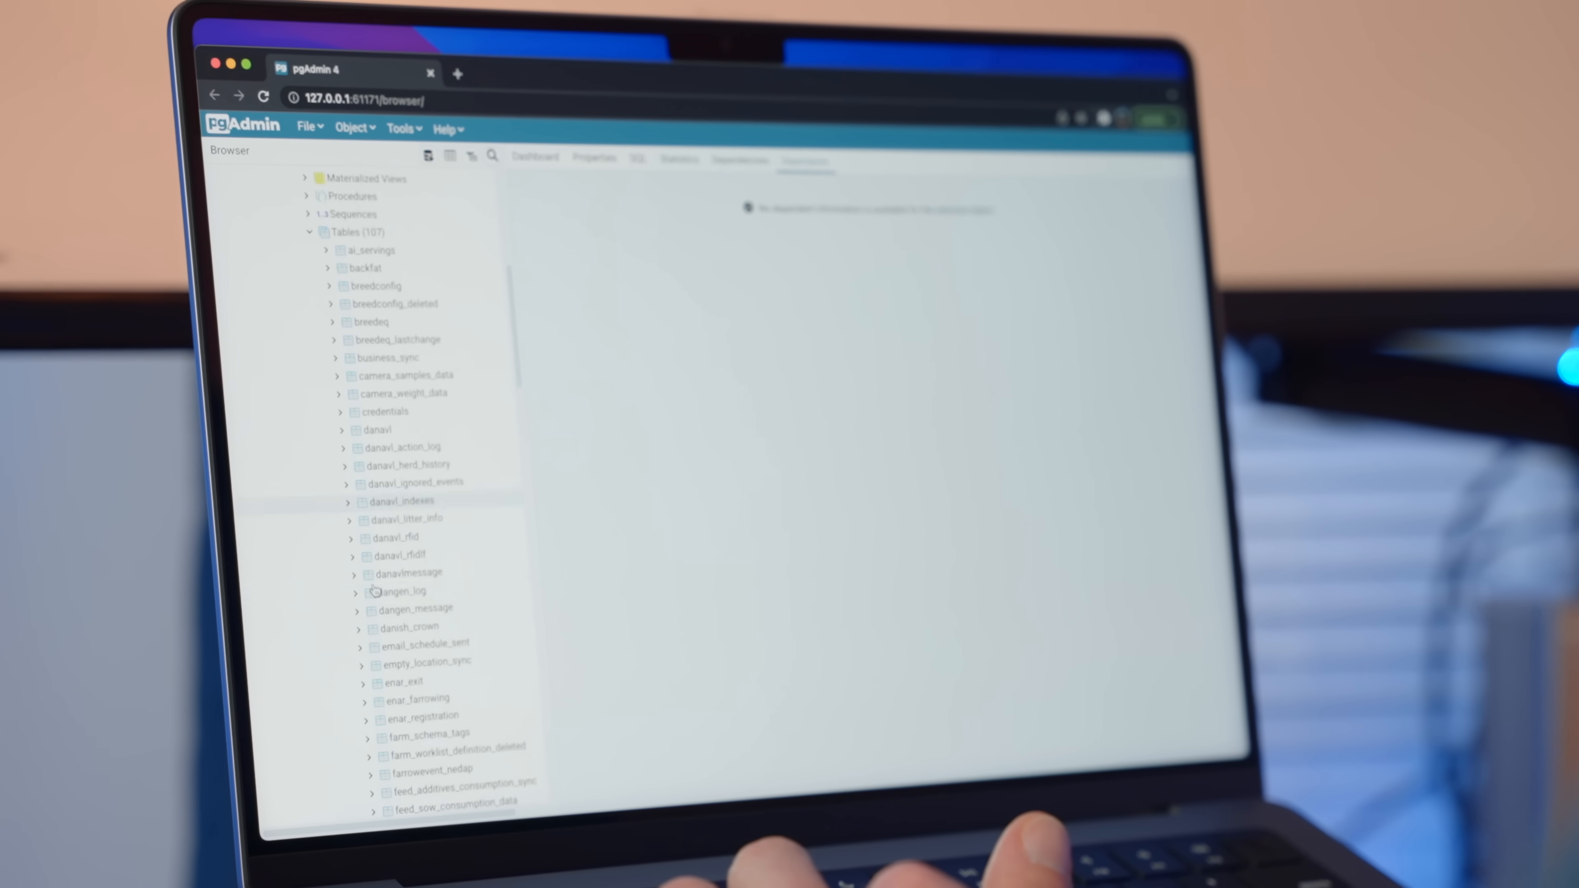
{"action": "scroll", "scroll_direction": "up", "scroll_amount": 3}
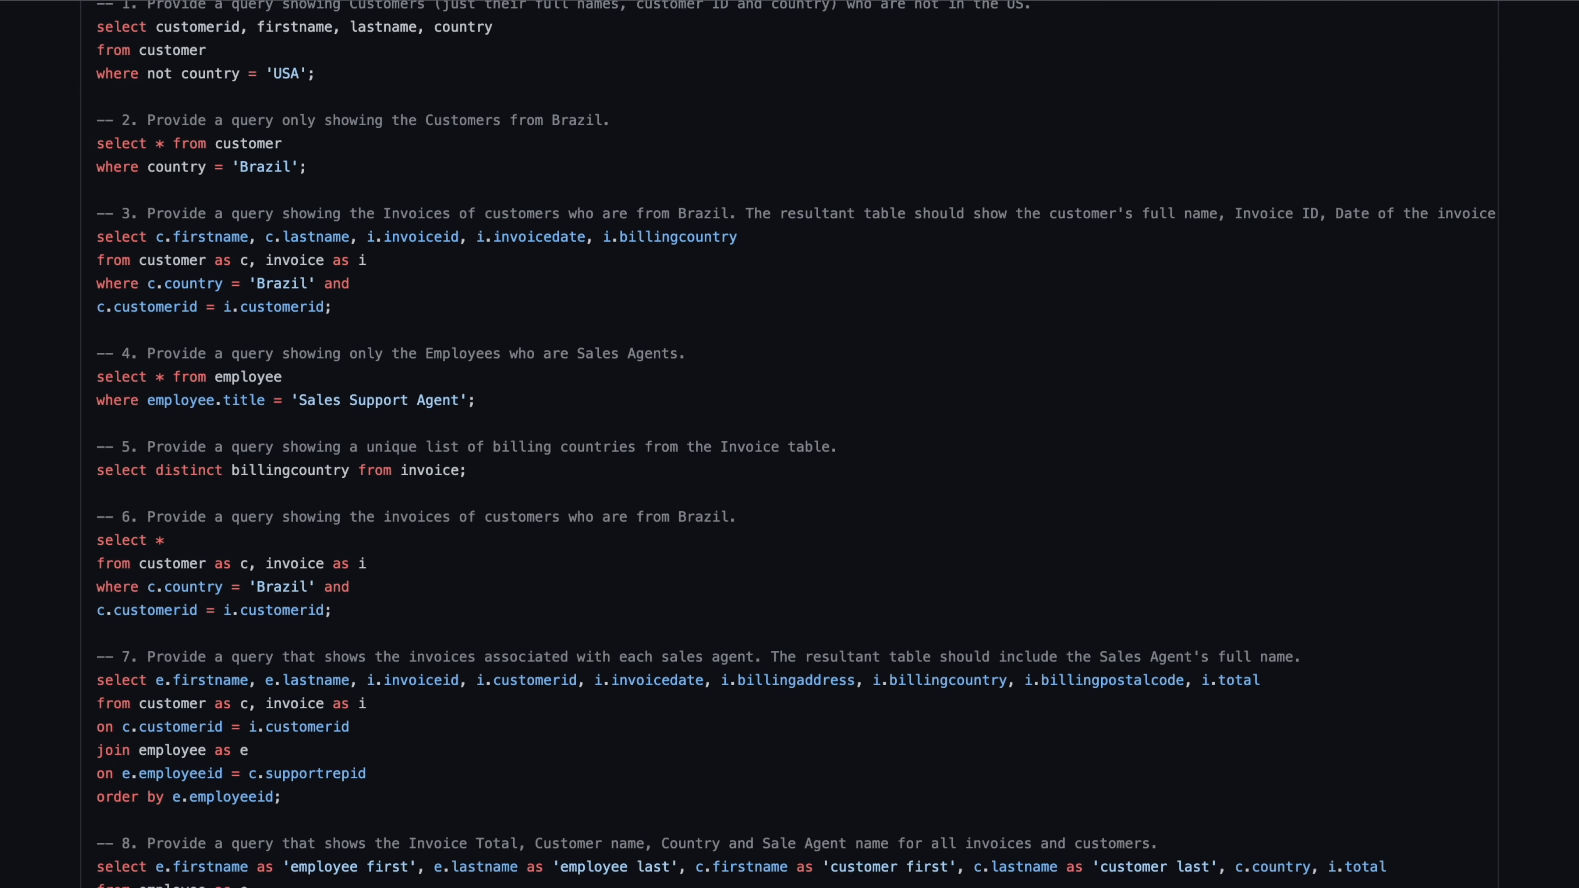
Scroll down the GitHub SQL exercise queries on customers, invoices and invoice lines
{"action": "scroll", "scroll_direction": "down", "scroll_amount": 3}
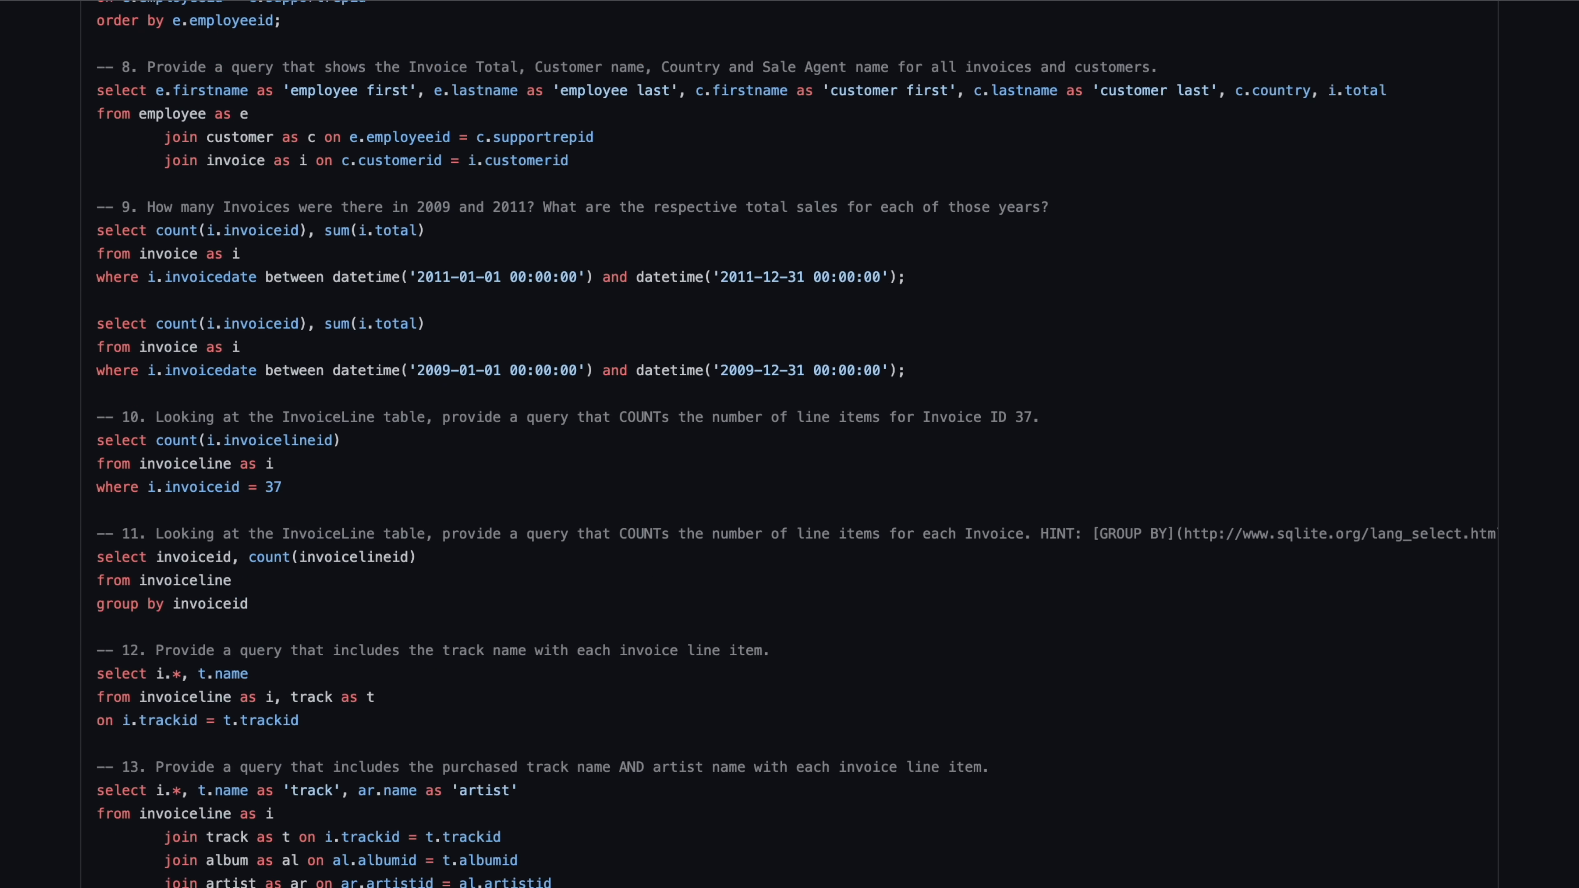
{"action": "scroll", "scroll_direction": "down", "scroll_amount": 3}
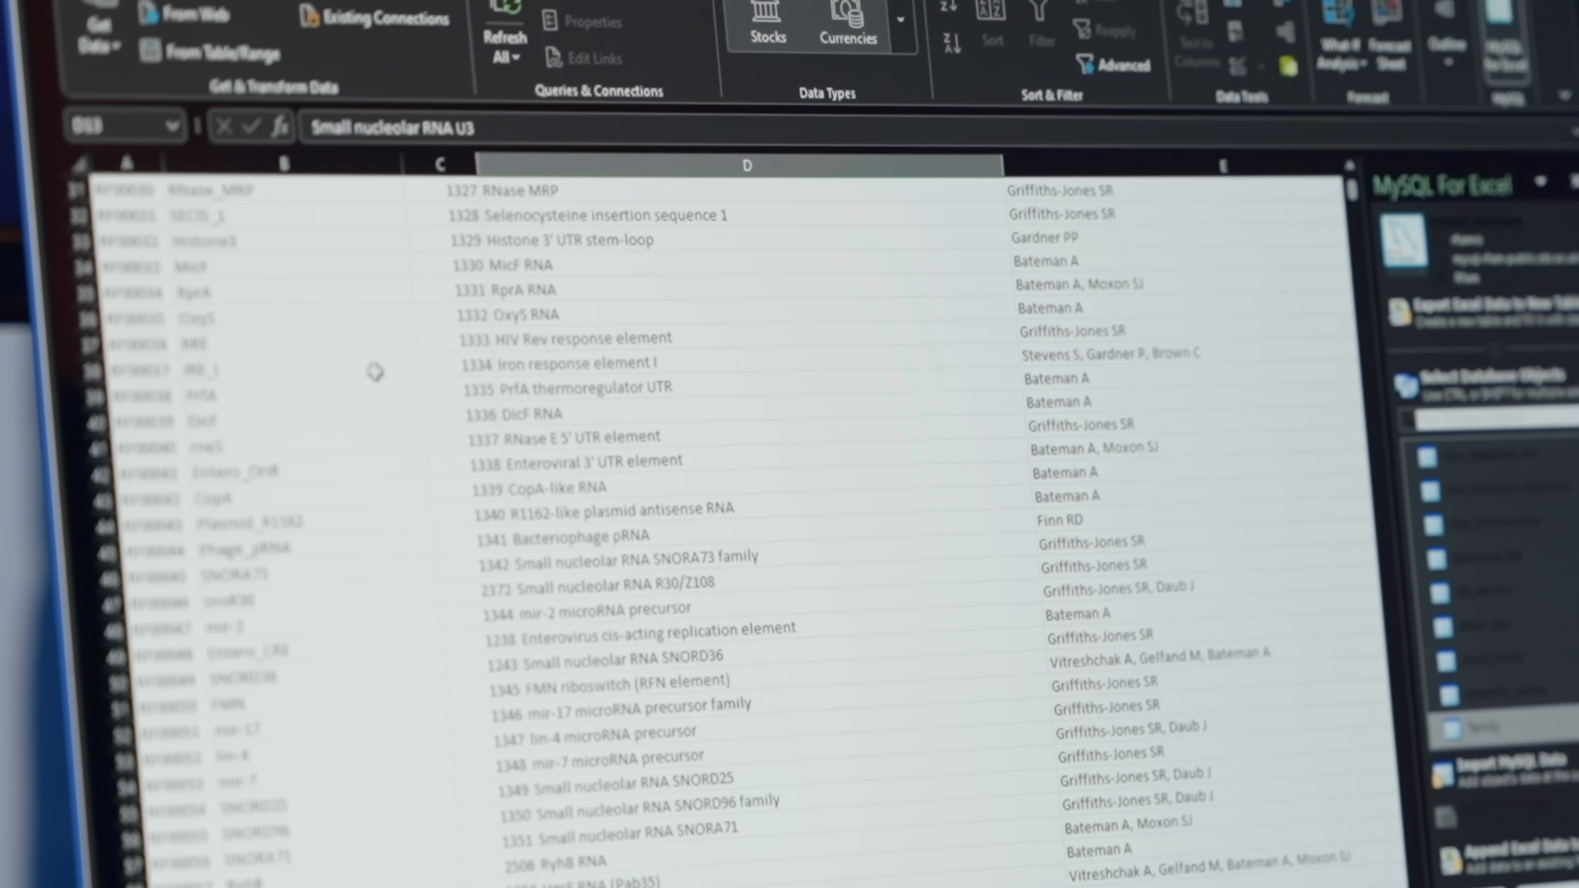
Scroll through the RNA family descriptions and authors imported via MySQL for Excel
{"action": "scroll", "scroll_direction": "down", "scroll_amount": 3}
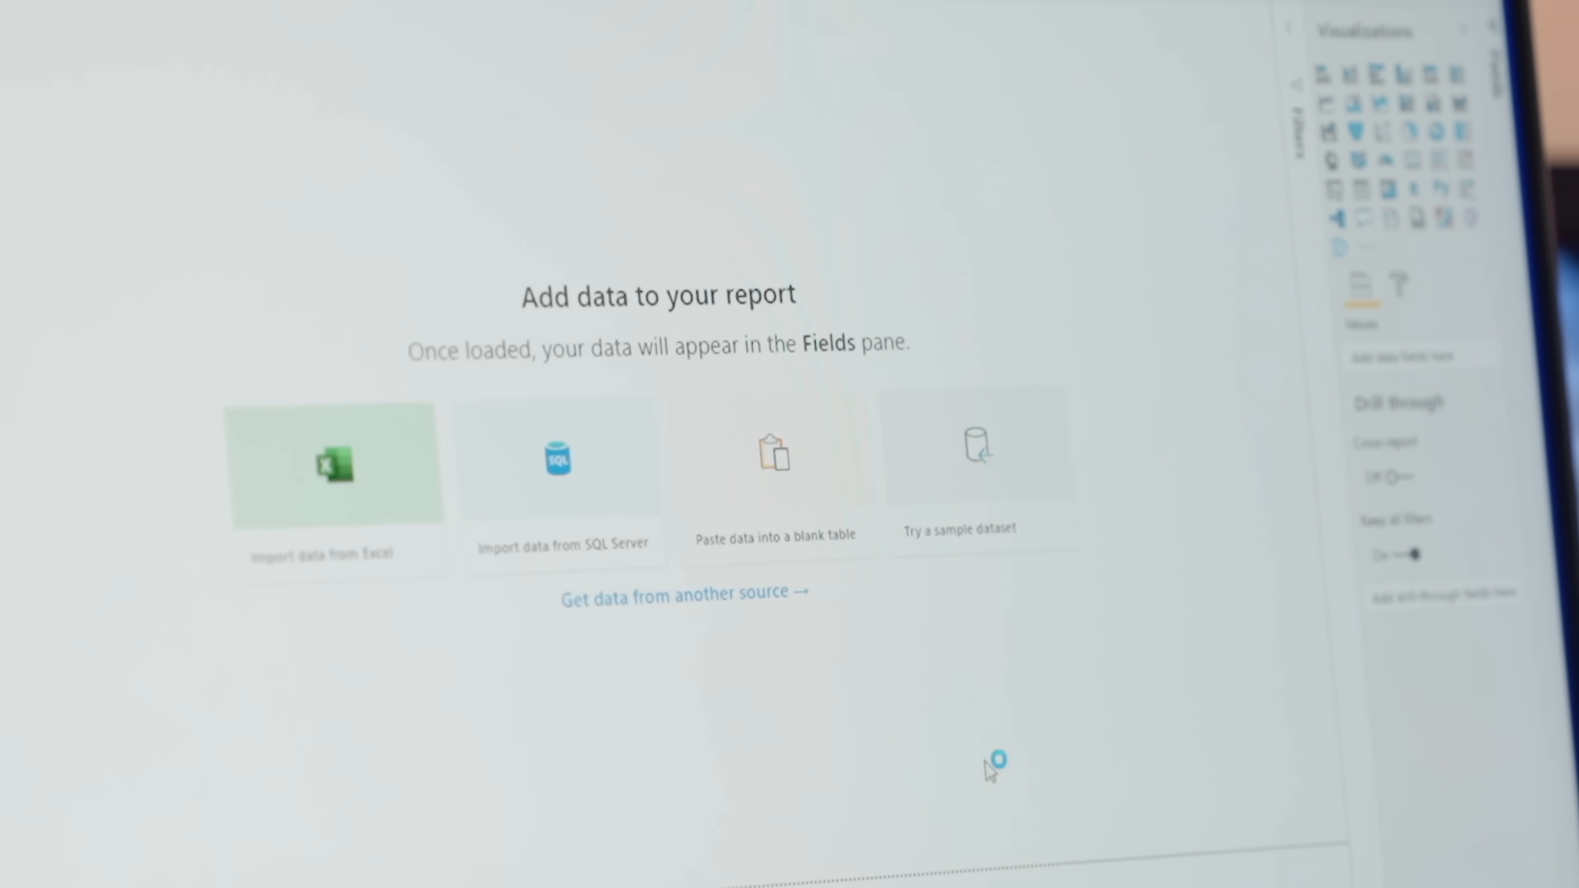
Connect to mysql-rfam-public.eb, run the Rfam SQL statement and load it into Power Query as Query1
{"action": "type", "text": "mysql-rfam-public.ebi.ac.uk"}
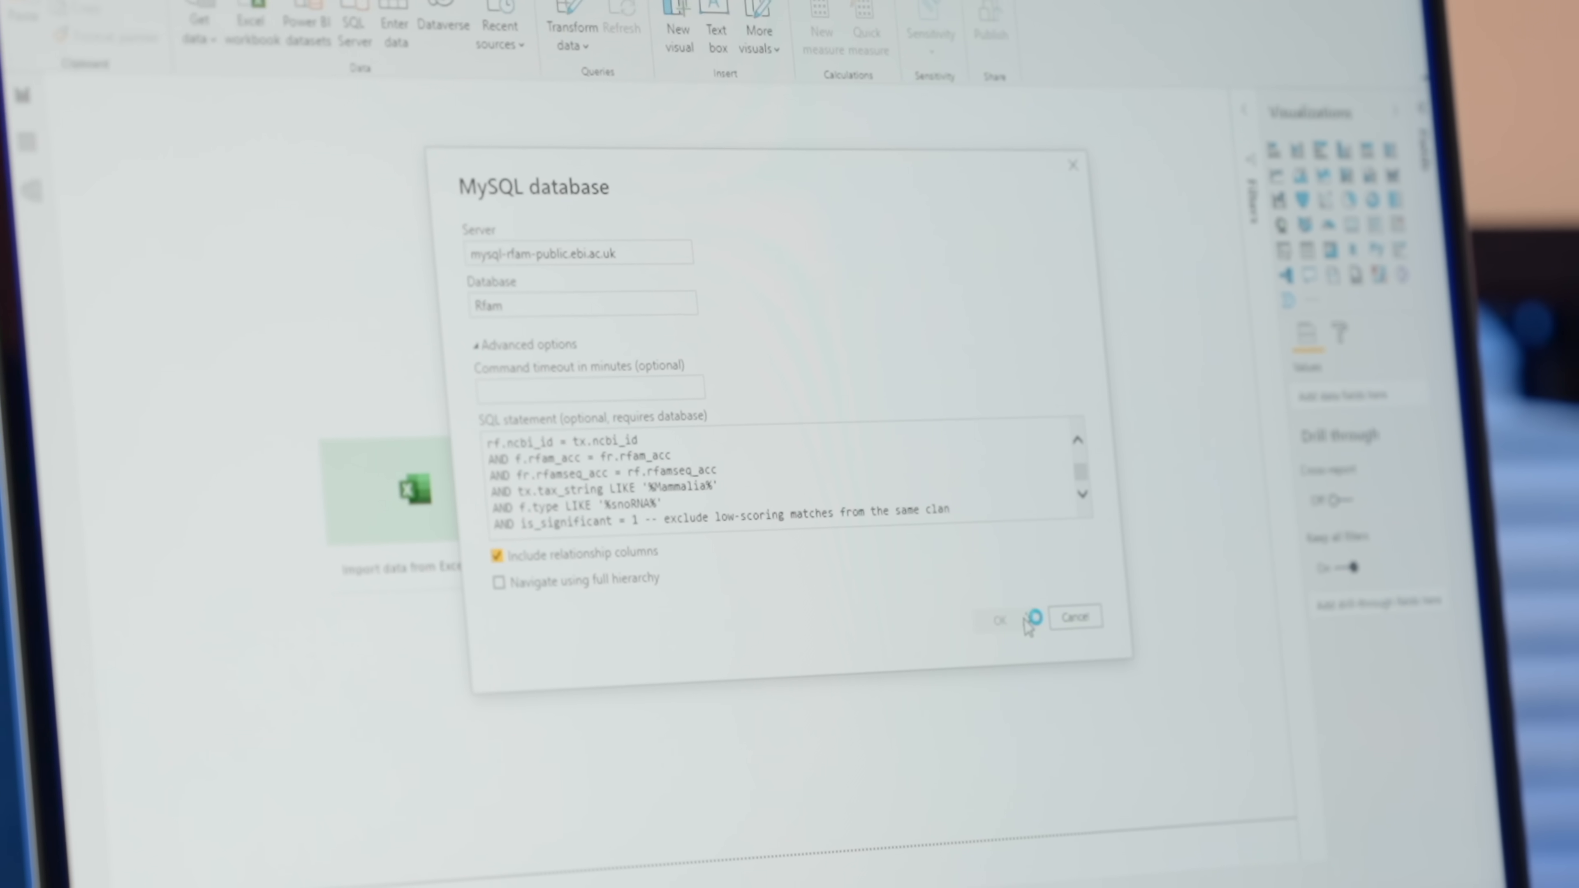
{"action": "left_click", "coordinate": [997, 618]}
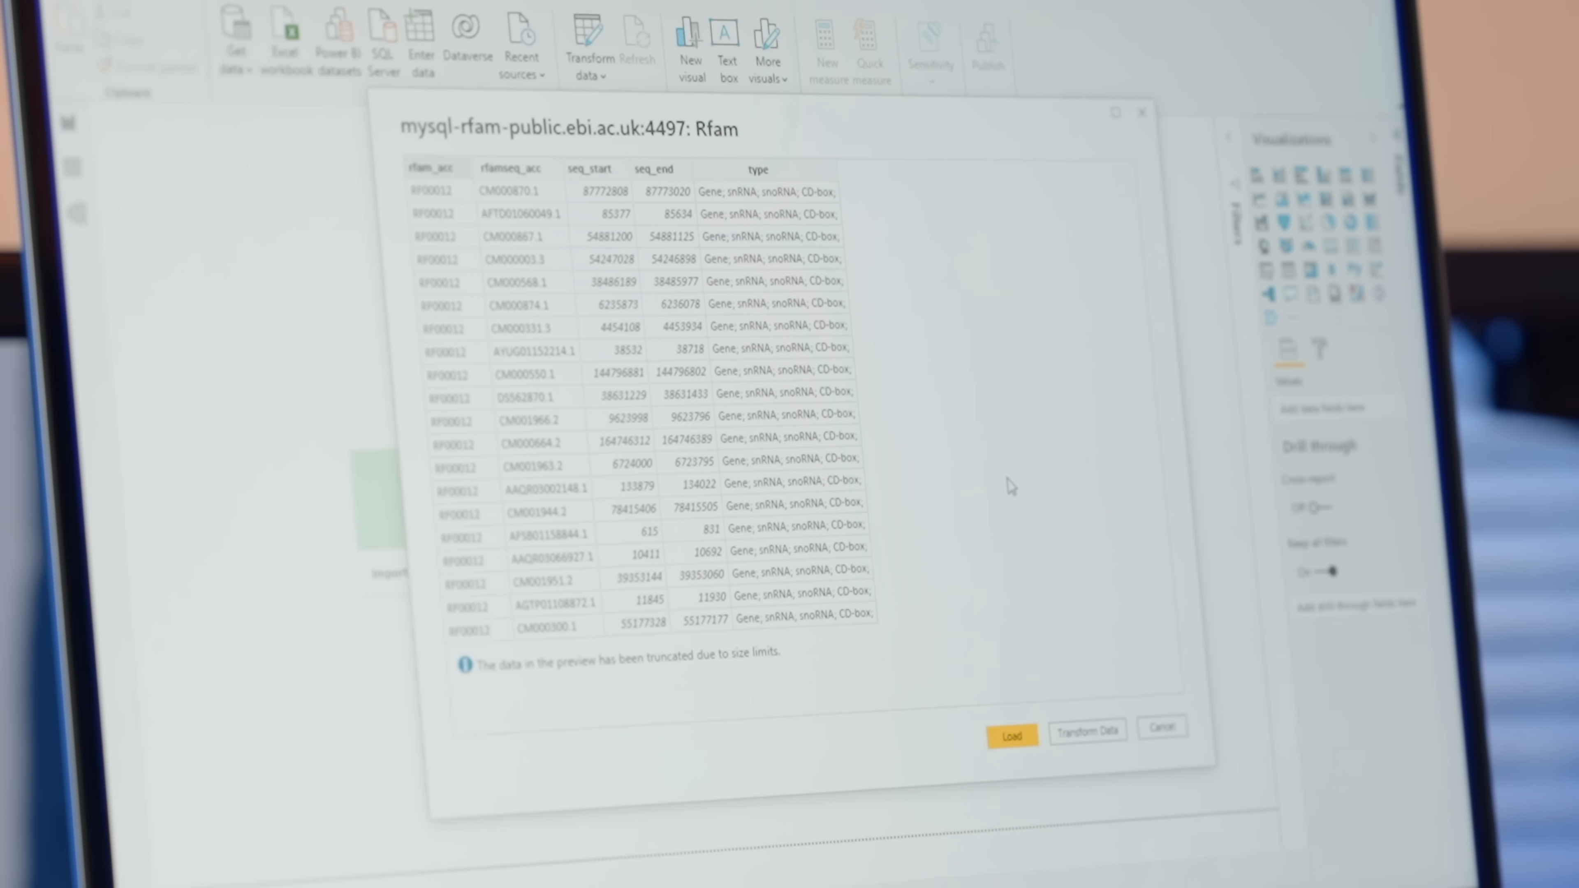
{"action": "left_click", "coordinate": [1087, 731]}
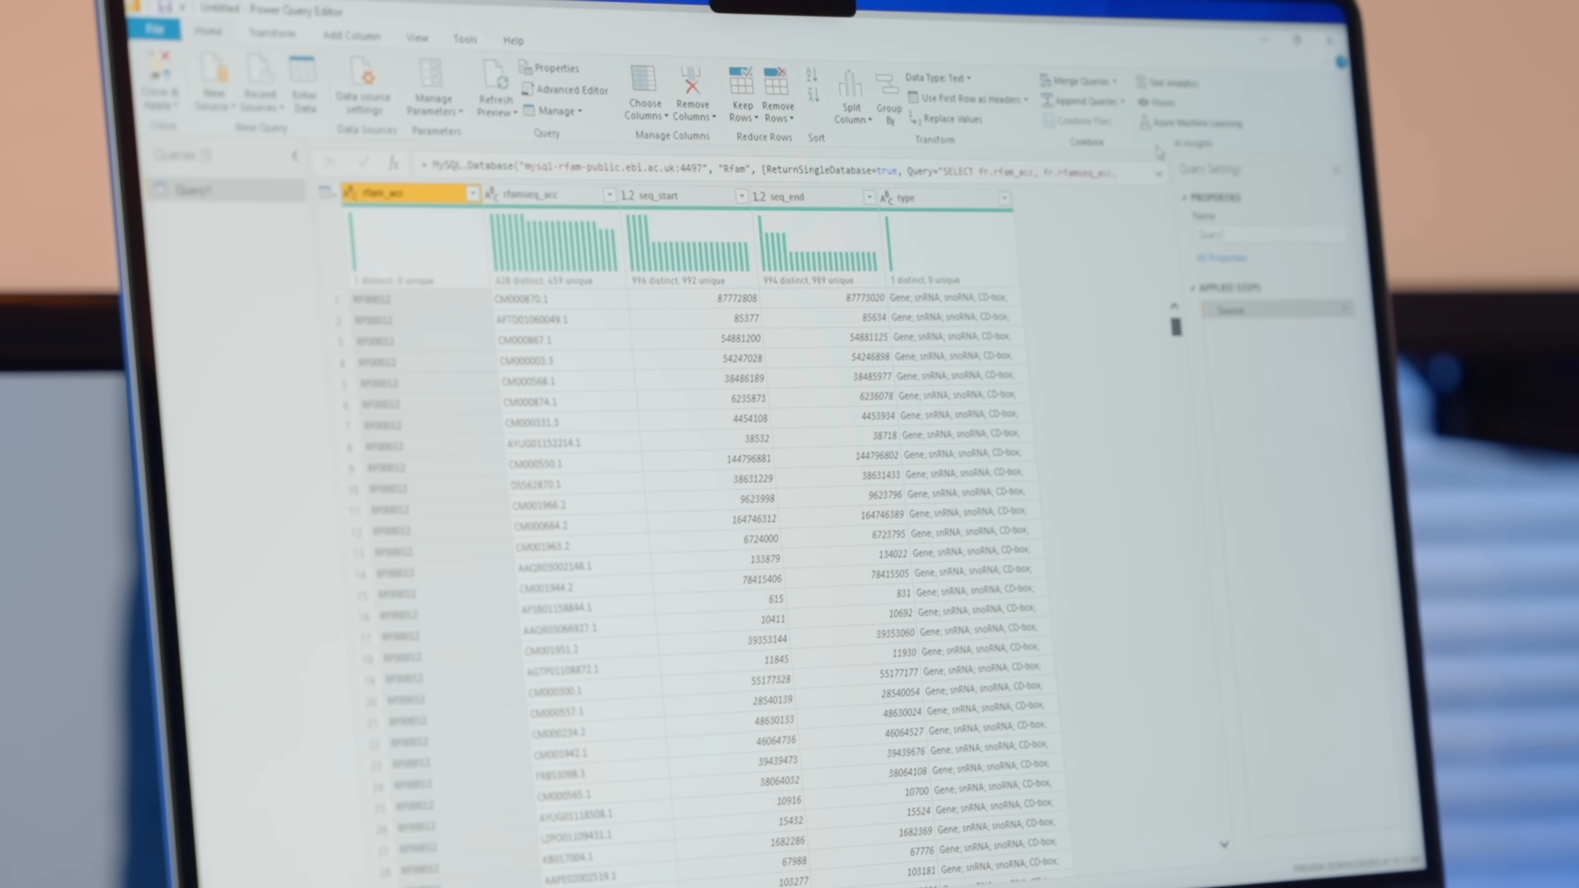
{"action": "left_click", "coordinate": [158, 91]}
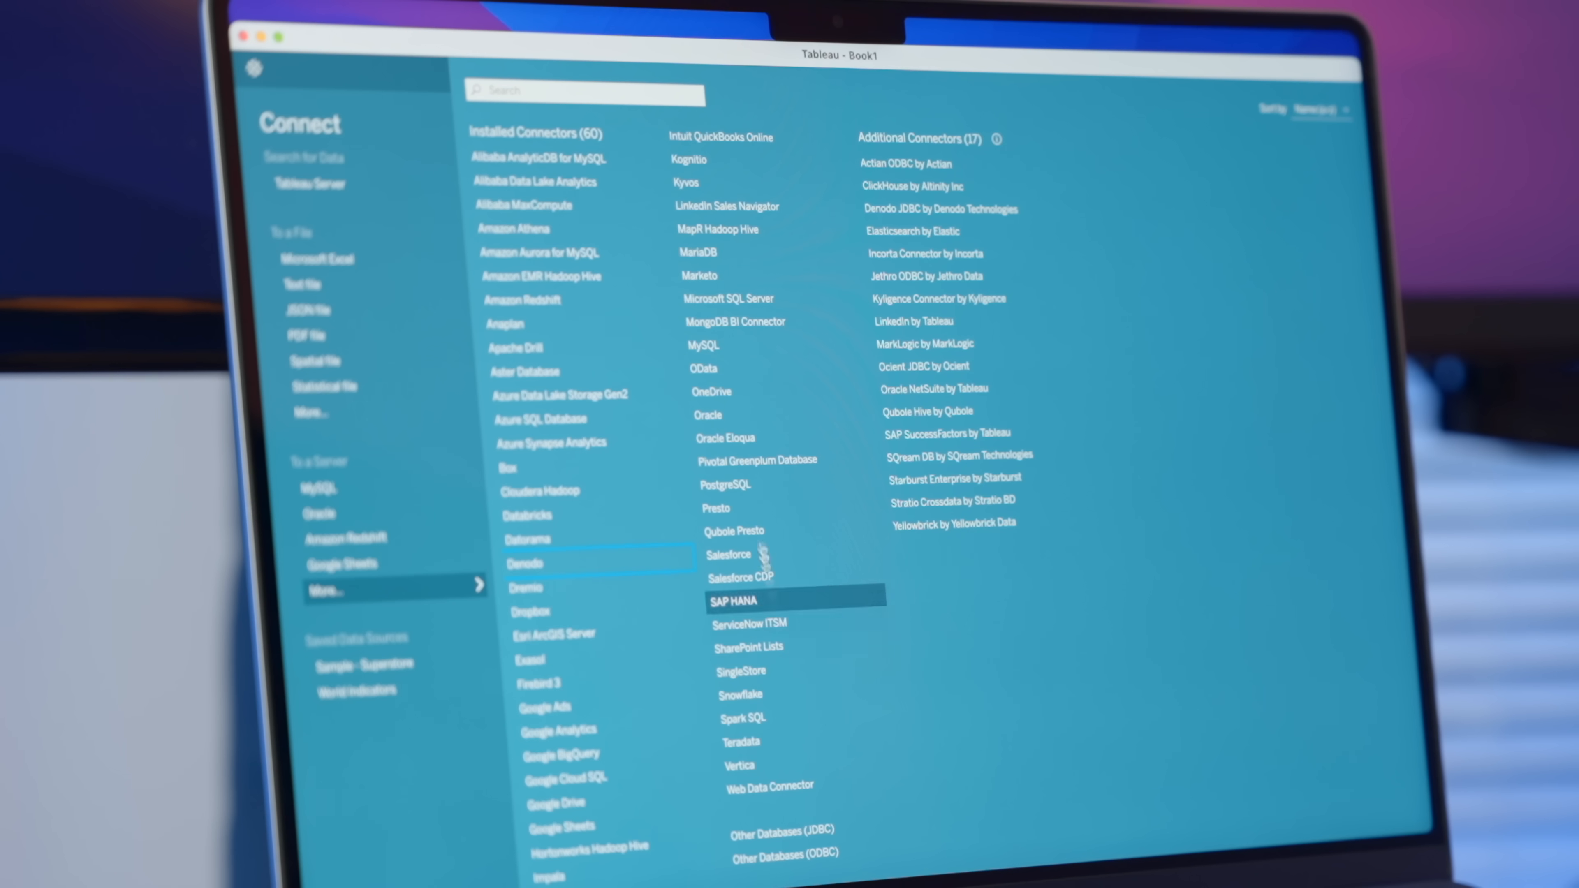
Show the full list of Tableau server connectors via More... under To a Server
{"action": "left_click", "coordinate": [725, 484]}
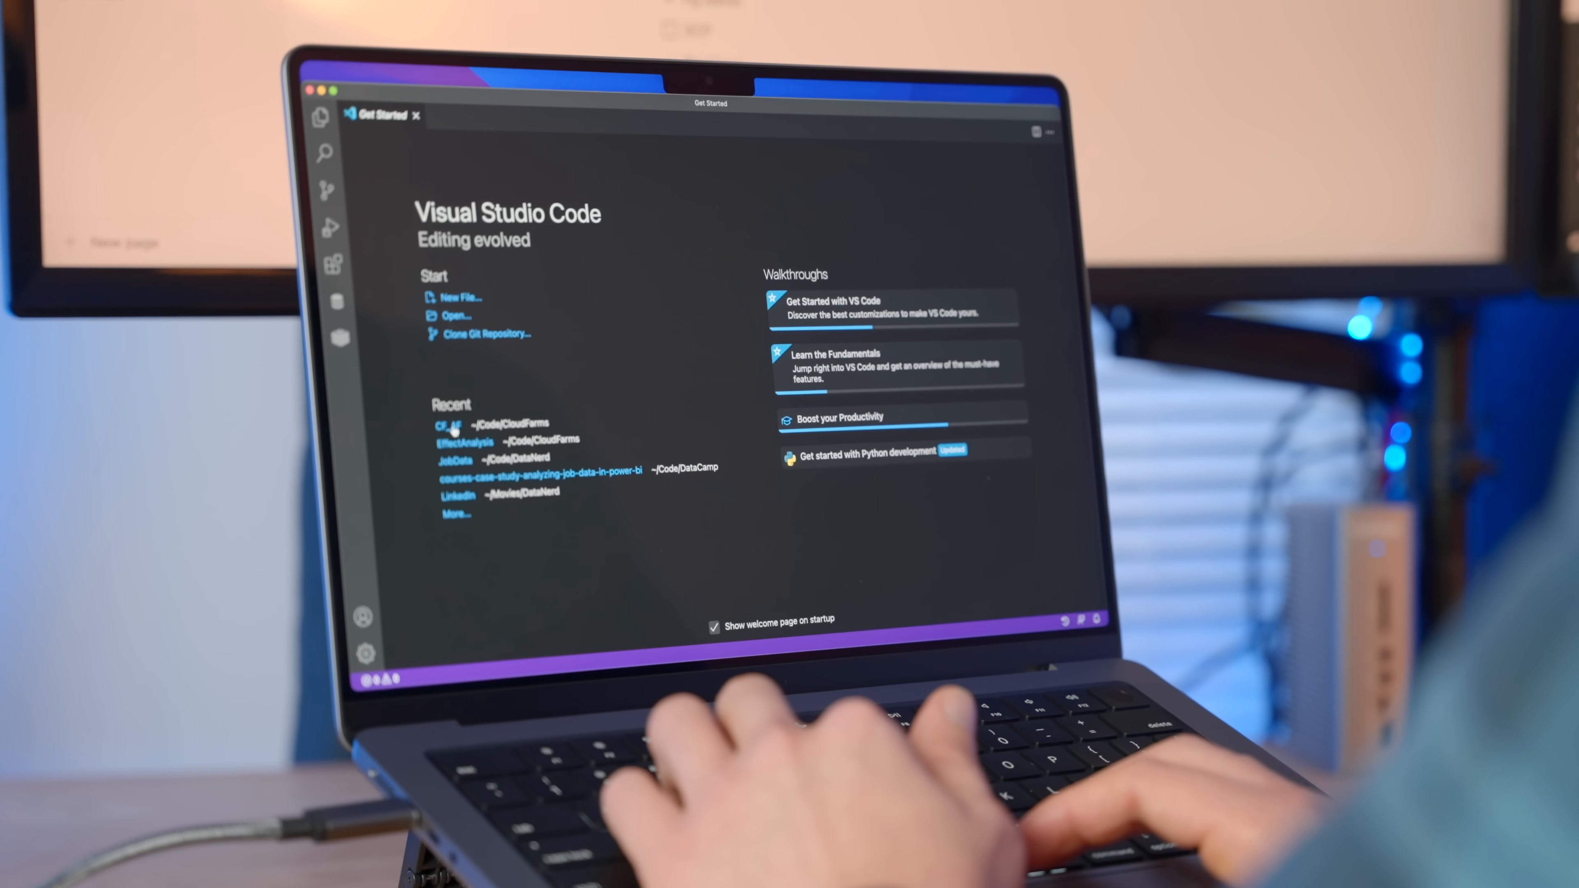
Reopen the recent CF_AF project and scroll the CF_backfat_analysis notebook's column summary and query results
{"action": "left_click", "coordinate": [443, 425]}
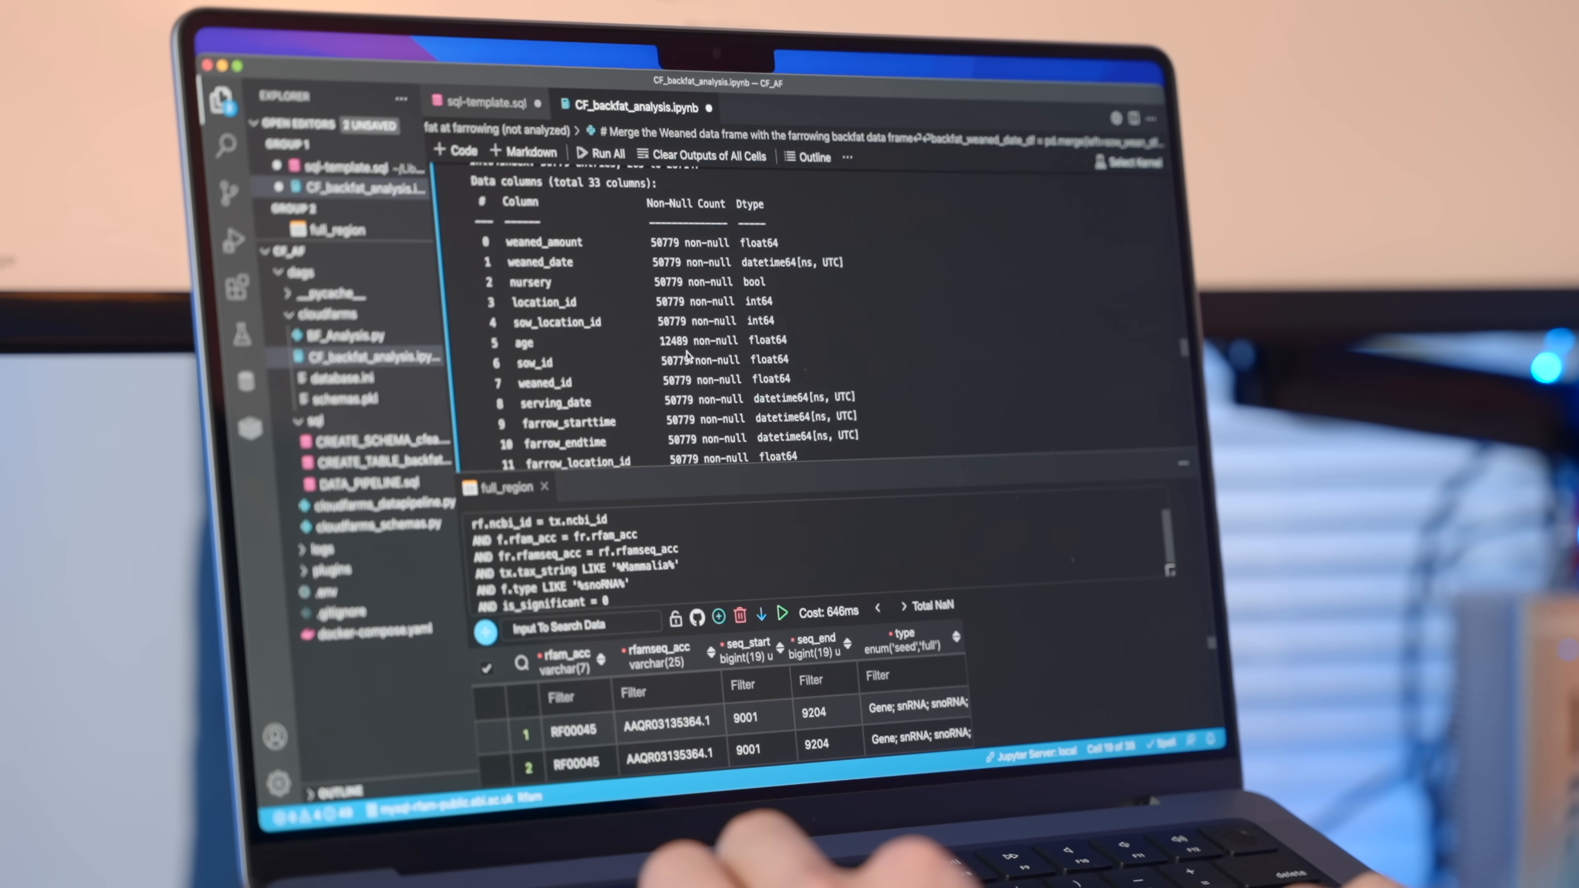
{"action": "scroll", "scroll_direction": "down", "scroll_amount": 3}
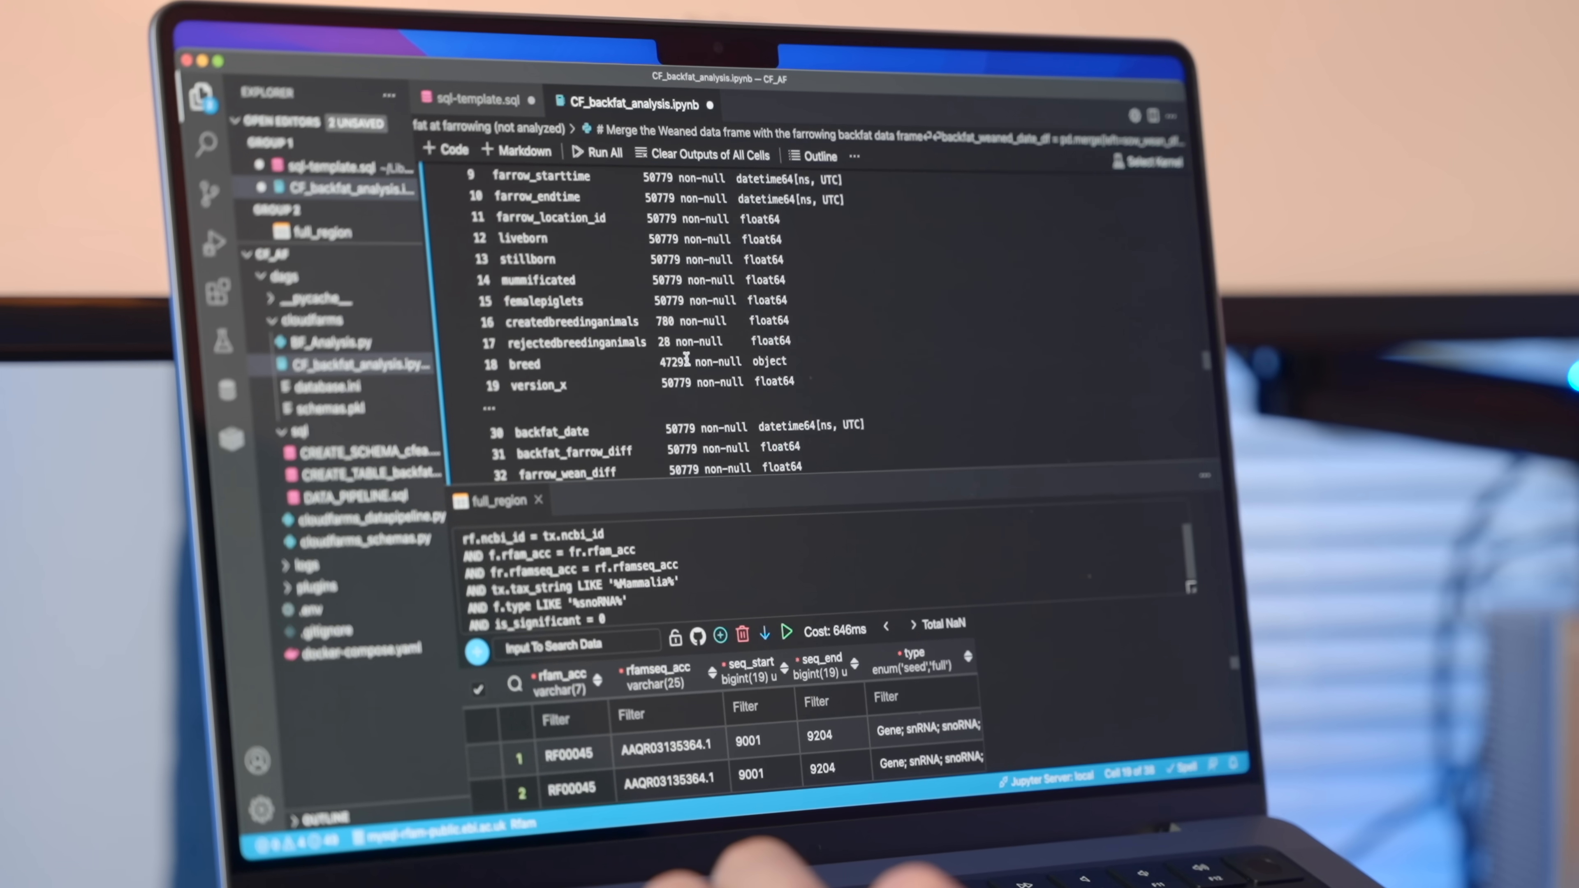